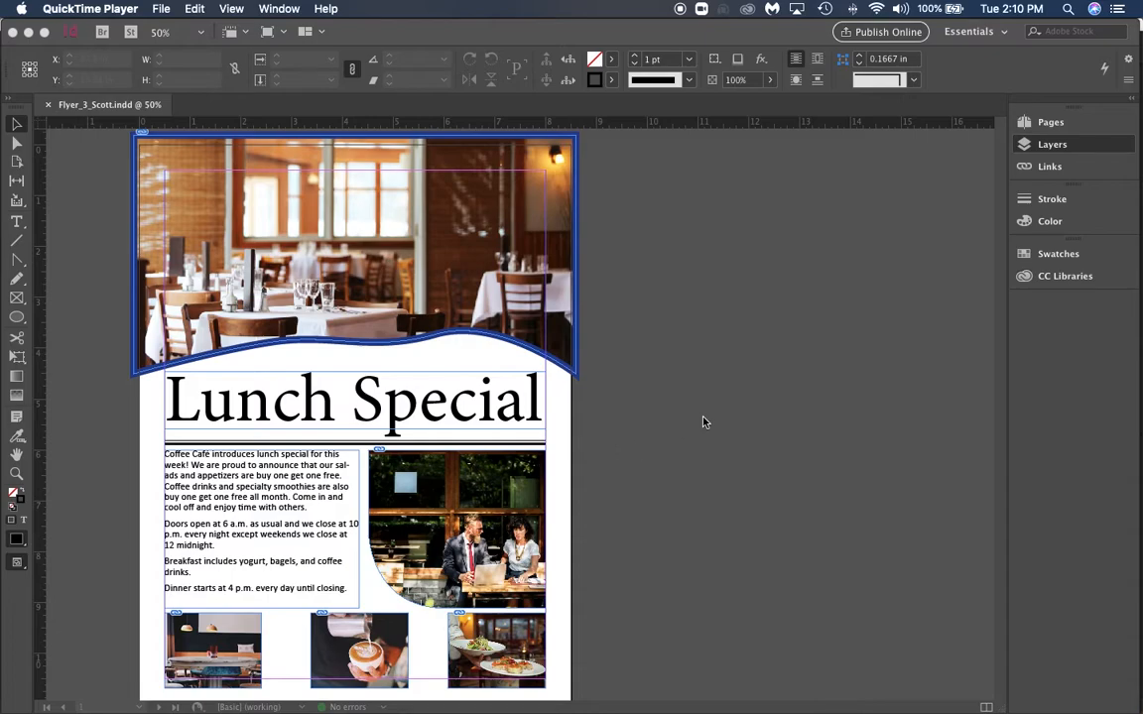
{"action": "mouse_move", "coordinate": [52, 221]}
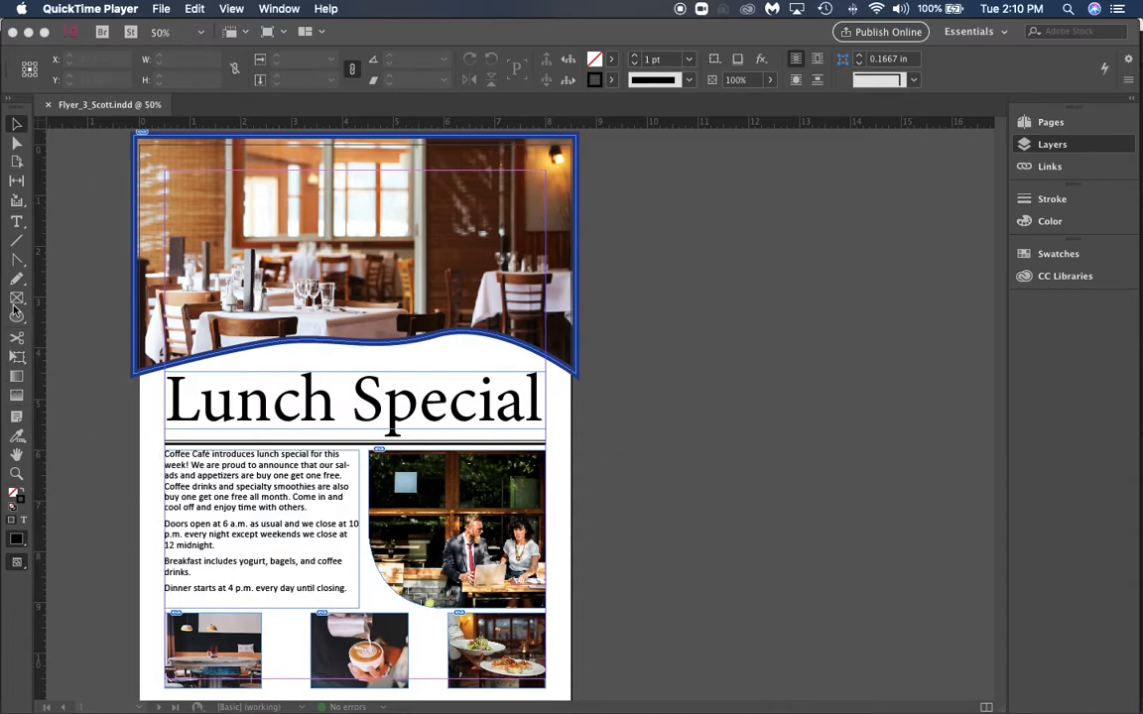
Select the Ellipse Frame Tool to draw a circle over the header photo
{"action": "left_click", "coordinate": [16, 298]}
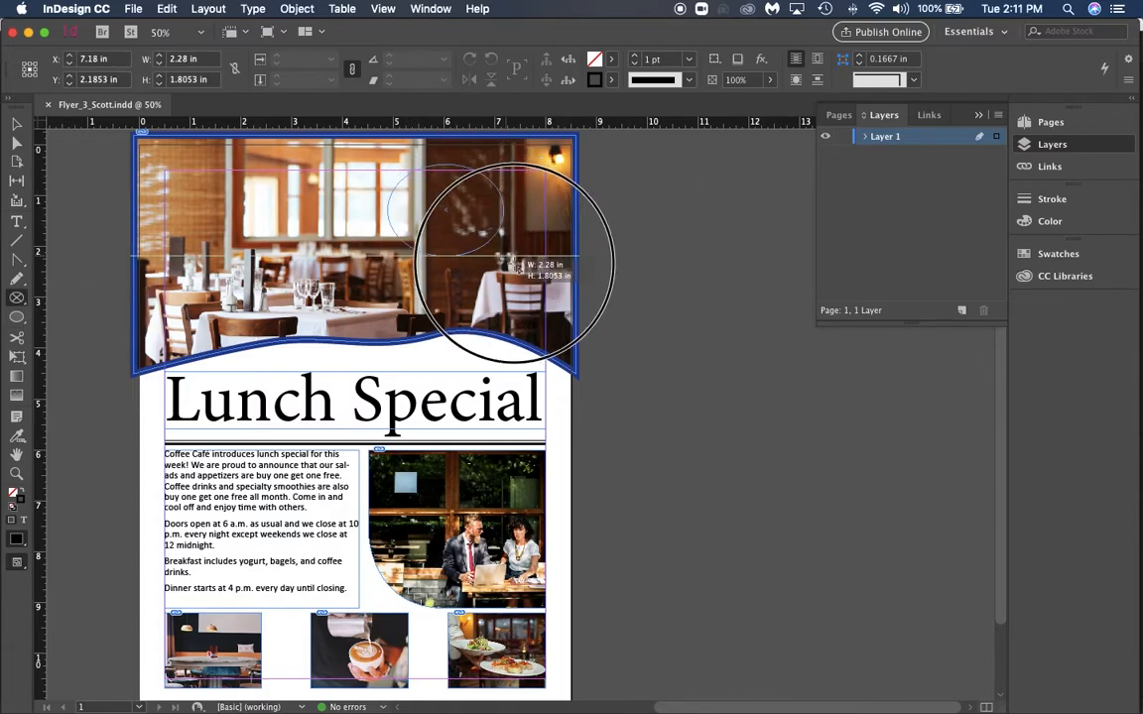
Draw a circle frame over the photo with a 10 pt yellow stroke and cyan fill
{"action": "left_click_drag", "start_coordinate": [516, 268], "coordinate": [550, 305]}
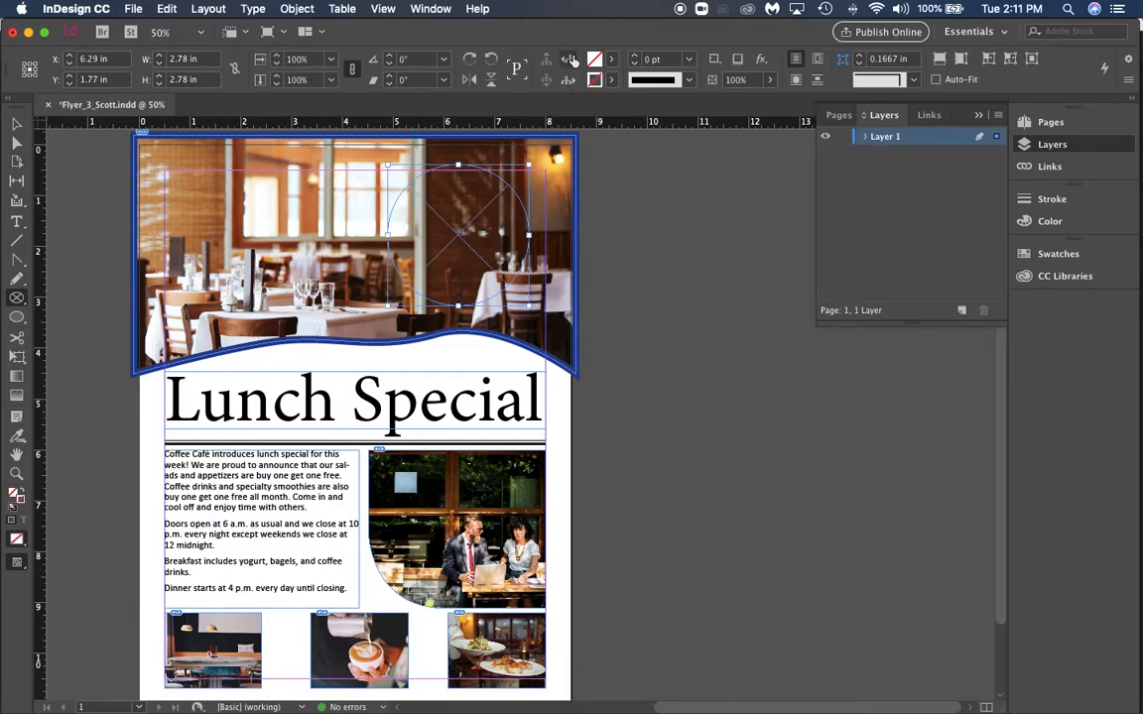
{"action": "left_click", "coordinate": [568, 80]}
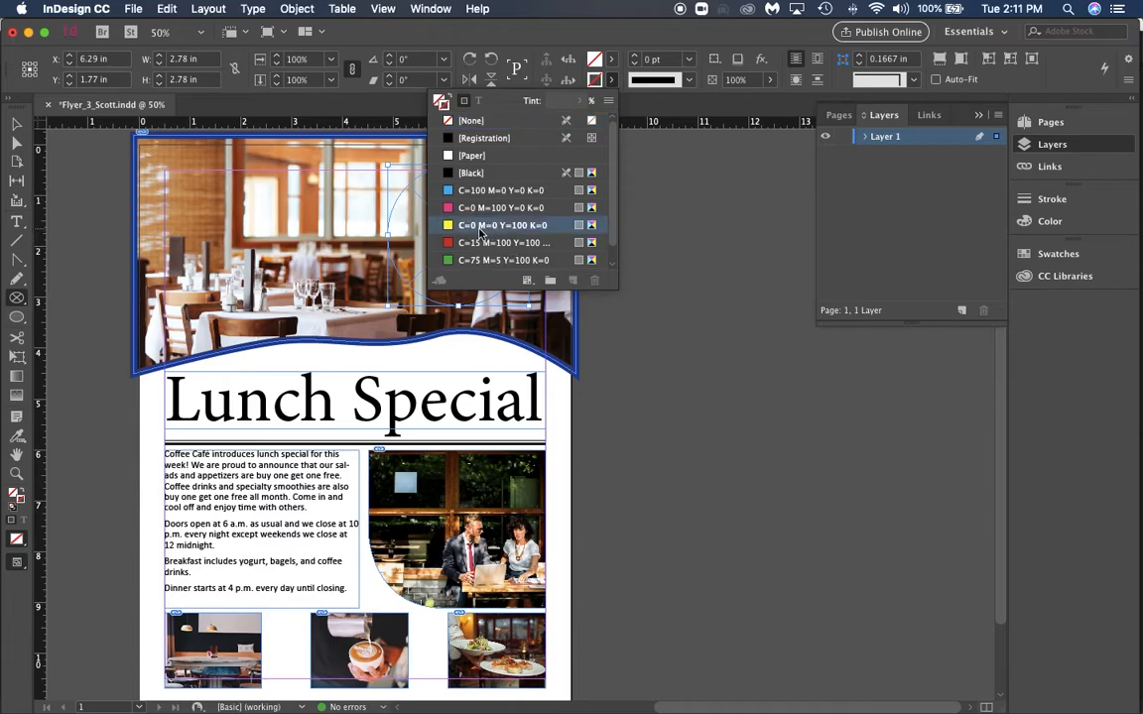
{"action": "left_click", "coordinate": [504, 225]}
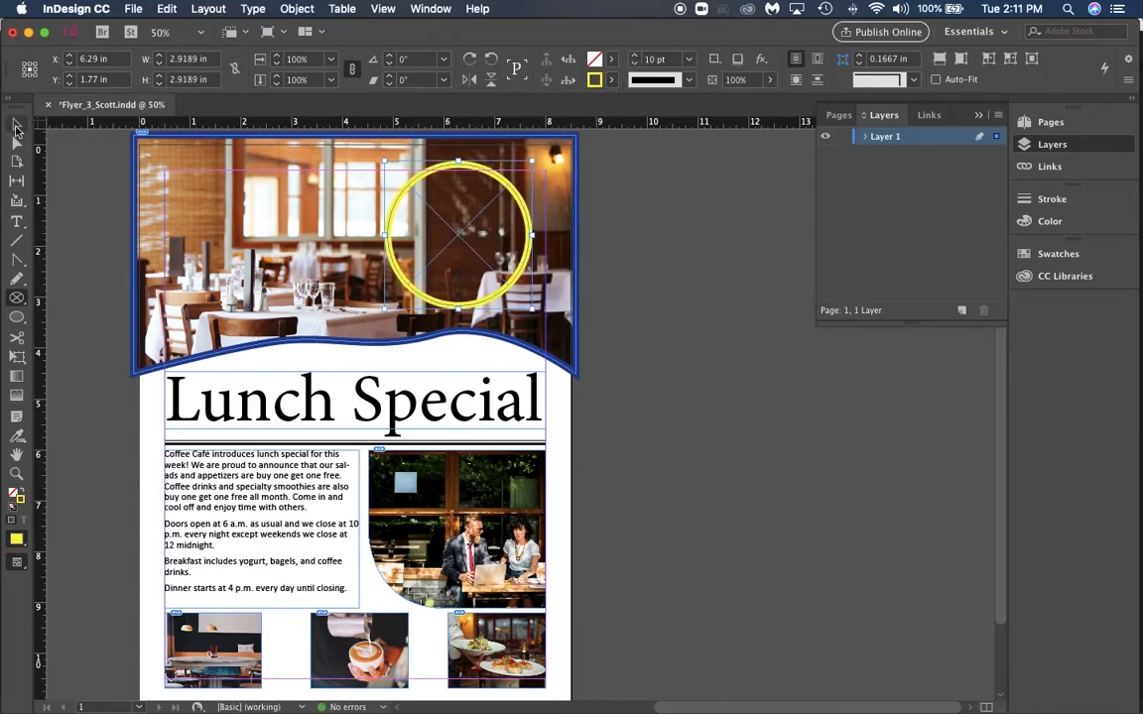
{"action": "mouse_move", "coordinate": [613, 59]}
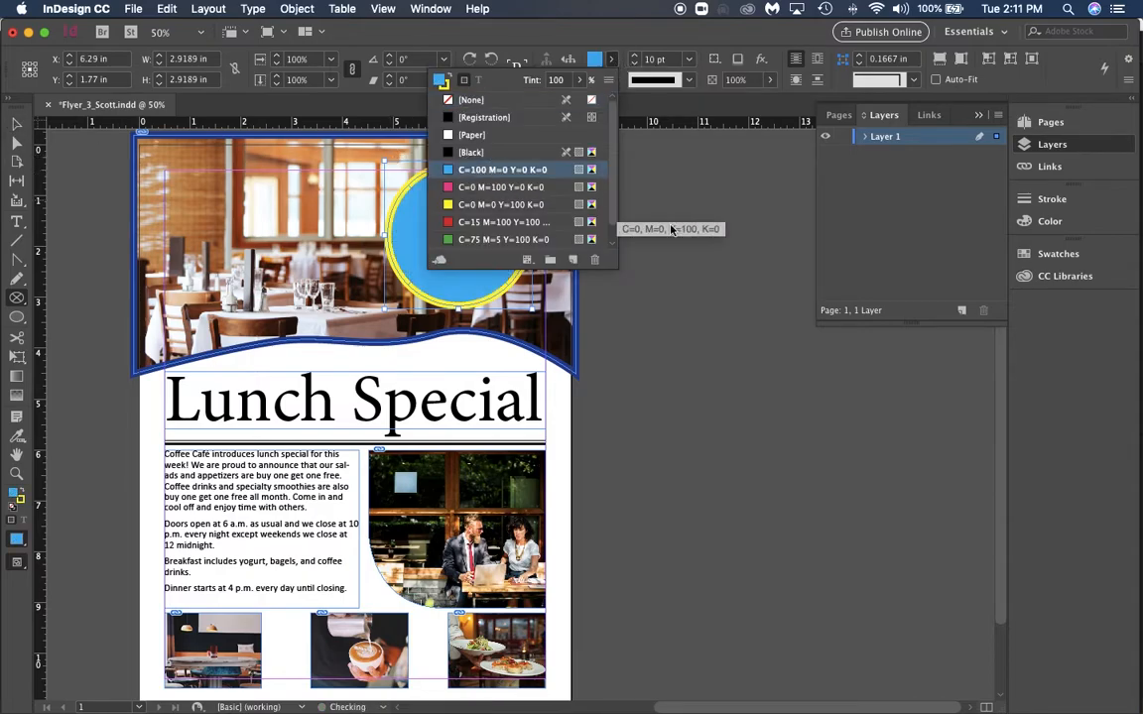
{"action": "left_click", "coordinate": [503, 169]}
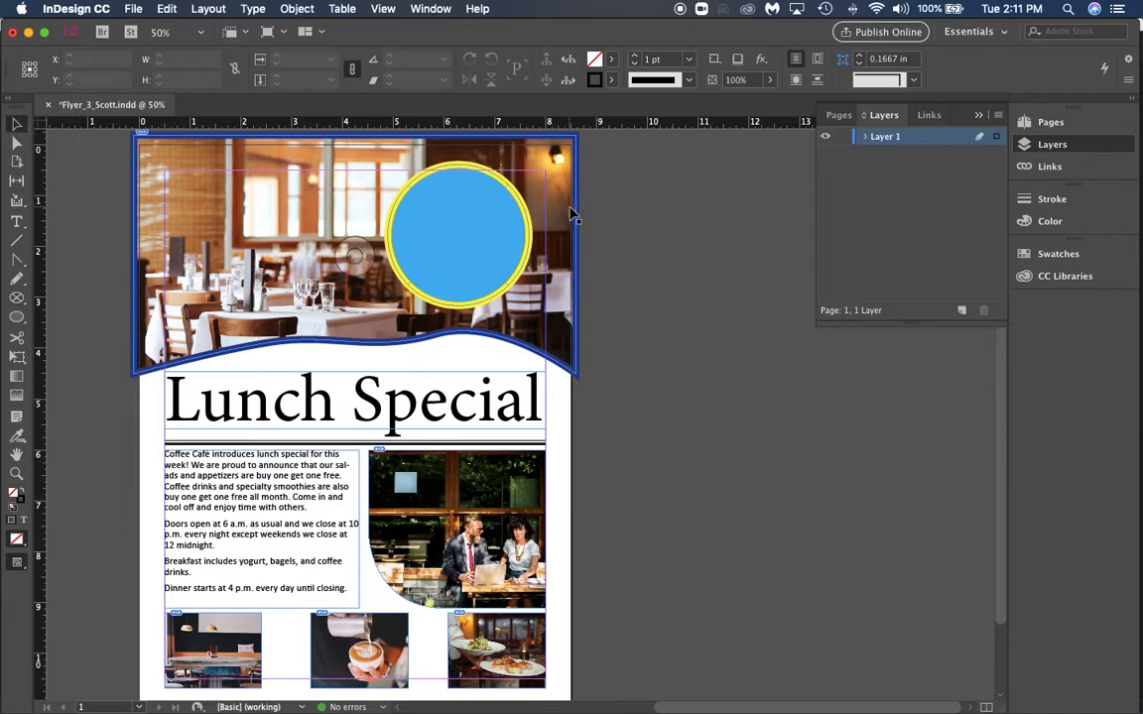
{"action": "left_click", "coordinate": [458, 233]}
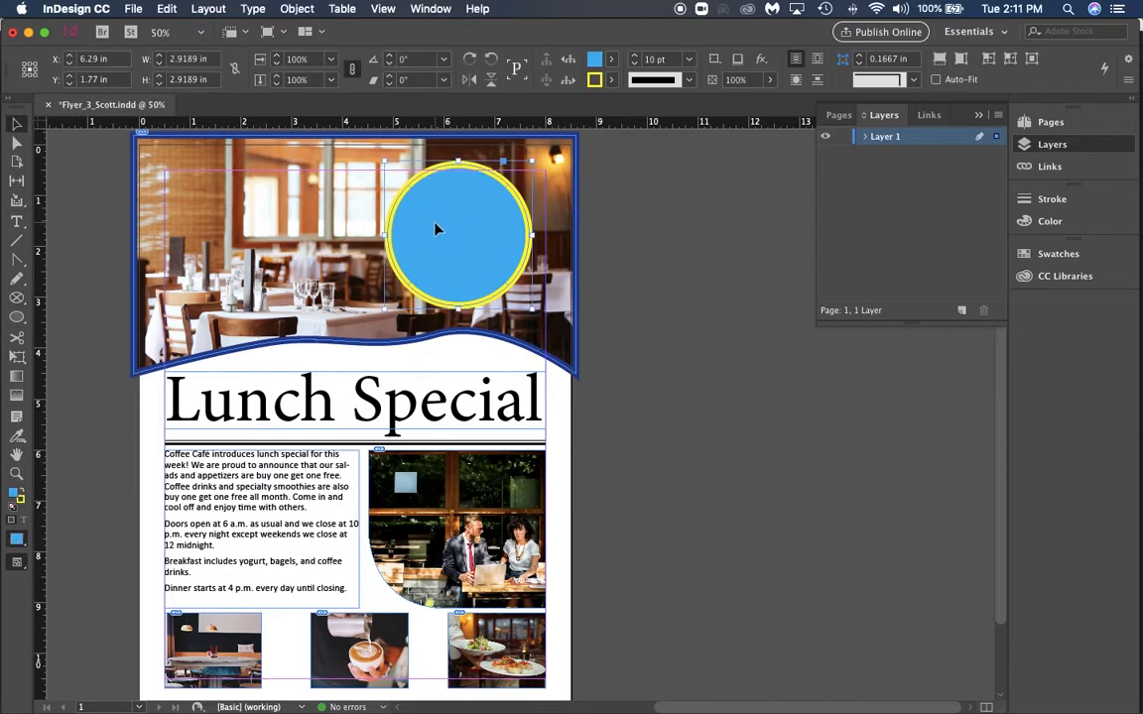
{"action": "mouse_move", "coordinate": [424, 223]}
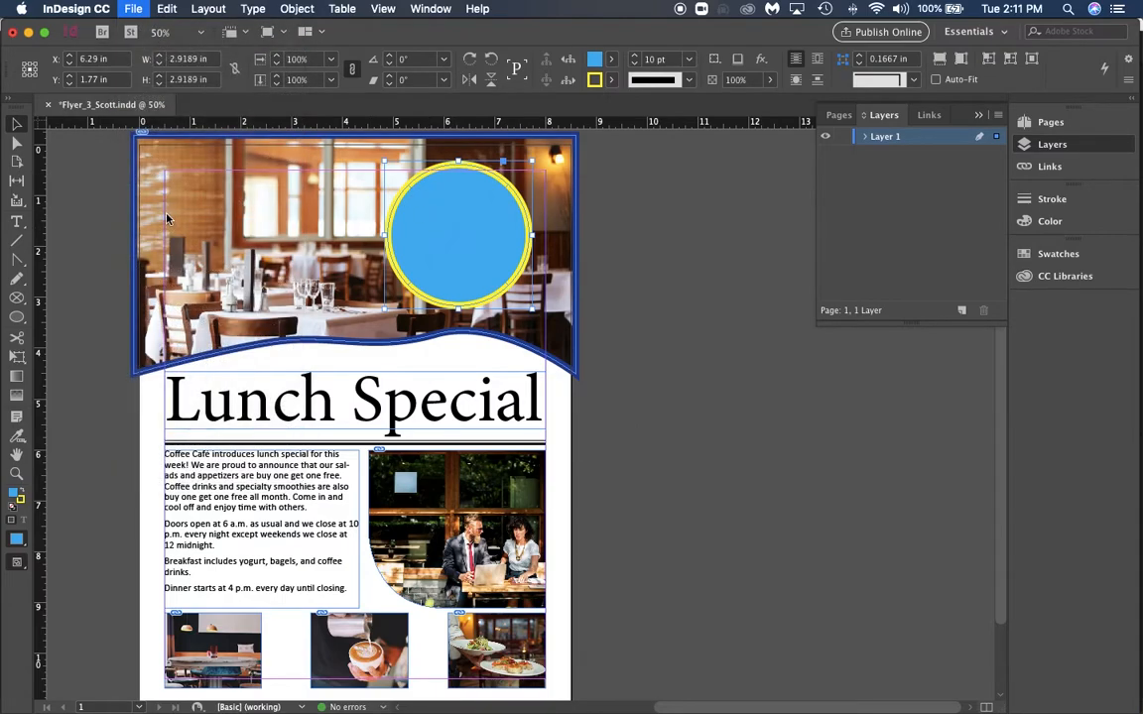
Choose coffee.psd for placing with Show Import Options enabled
{"action": "left_click", "coordinate": [132, 7]}
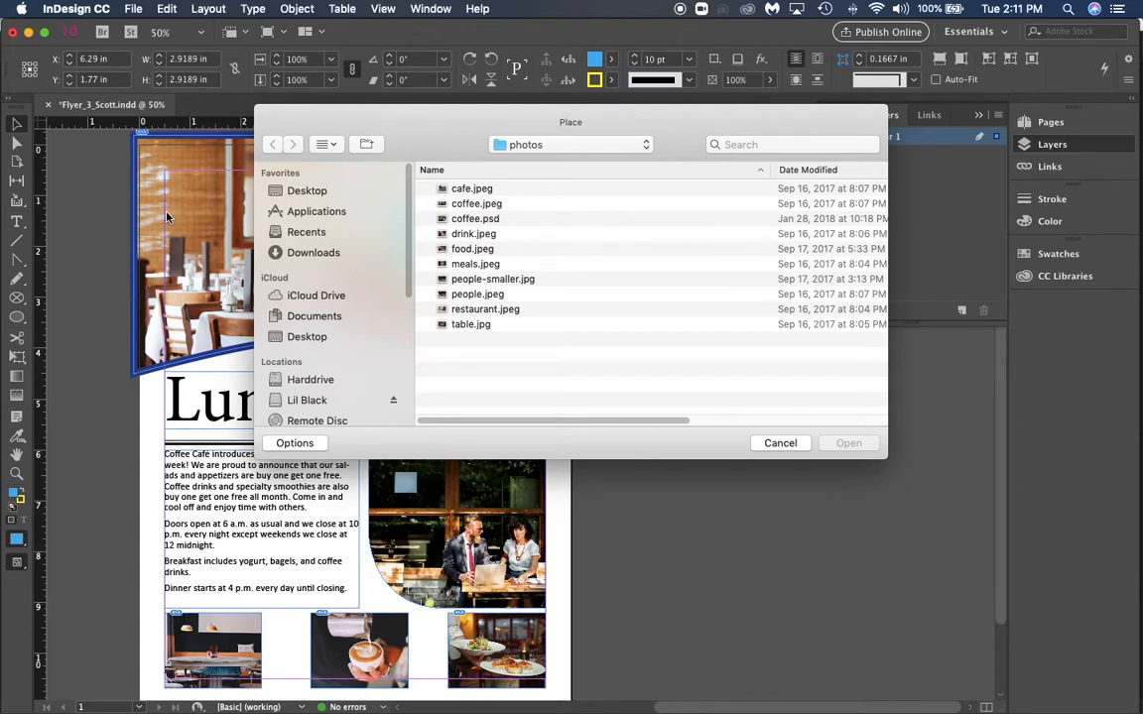
{"action": "left_click", "coordinate": [475, 219]}
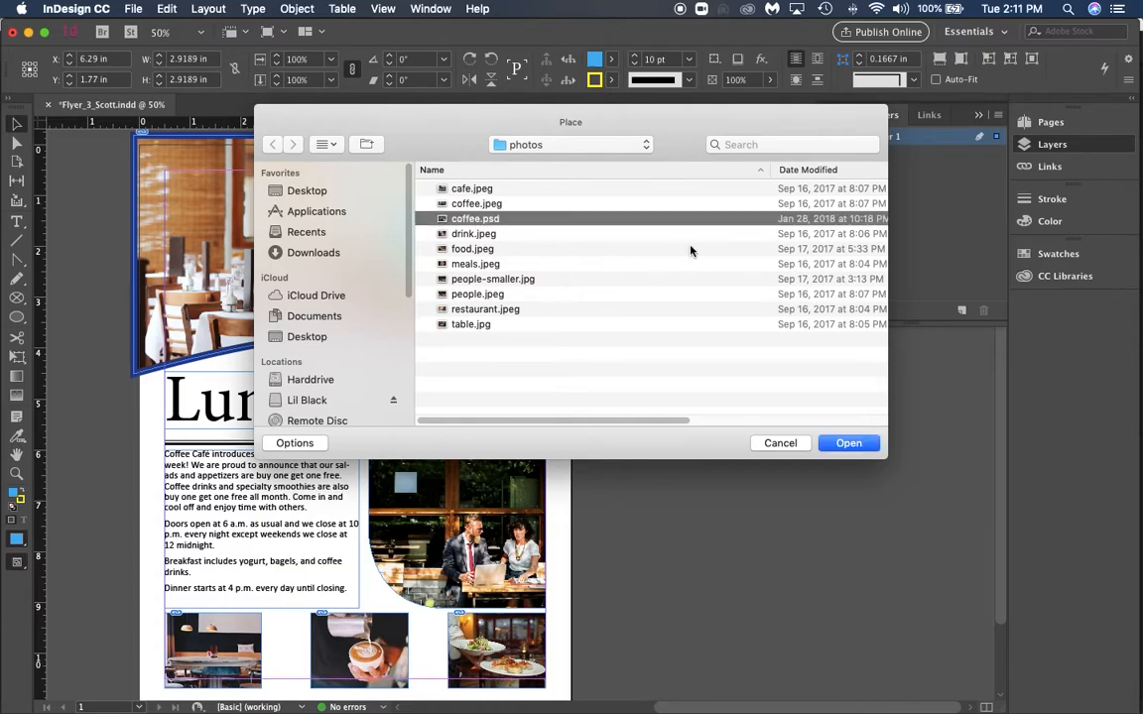
{"action": "mouse_move", "coordinate": [648, 250]}
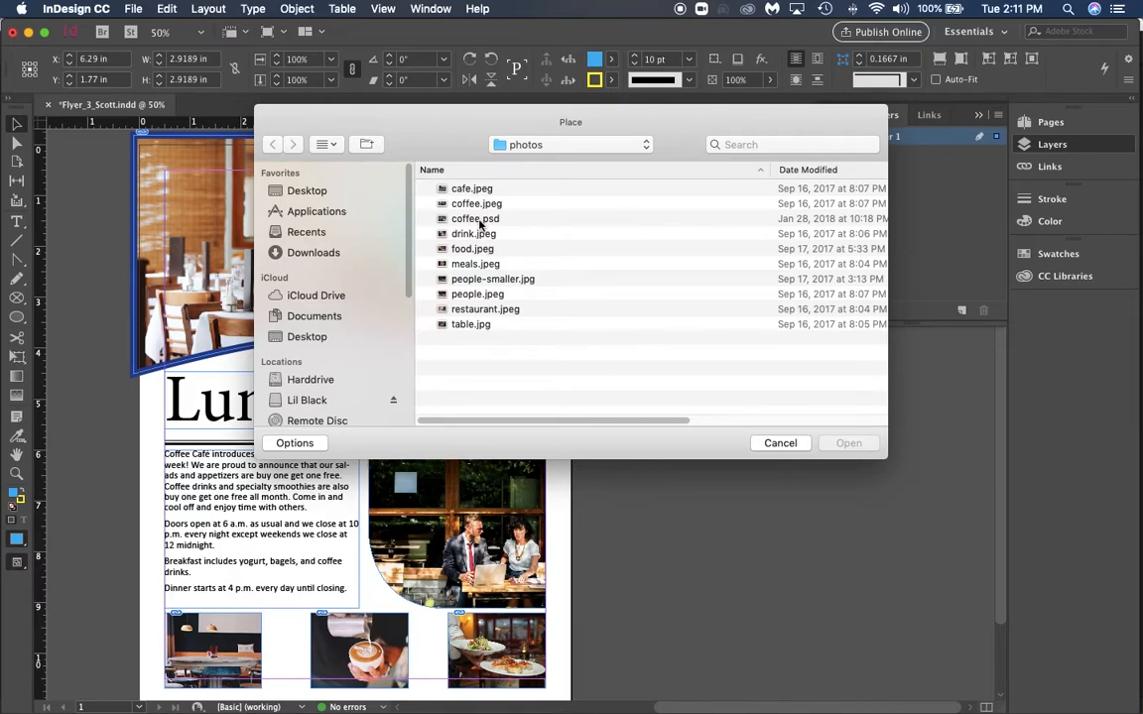
{"action": "left_click", "coordinate": [476, 219]}
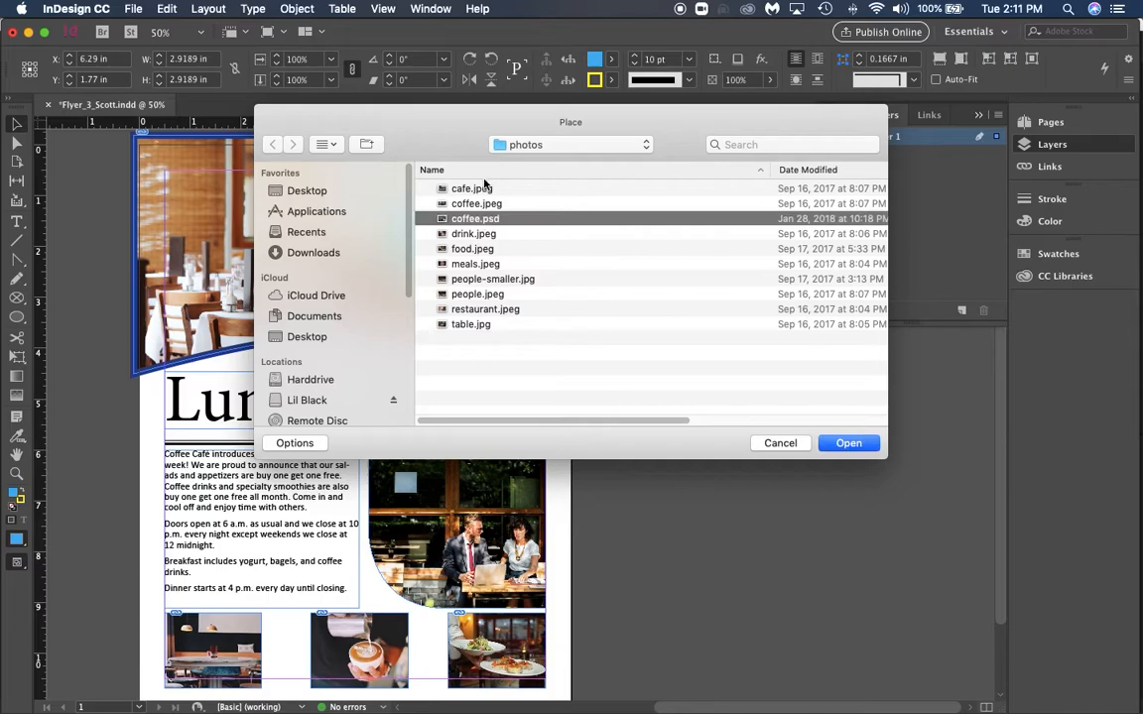
{"action": "left_click", "coordinate": [294, 442]}
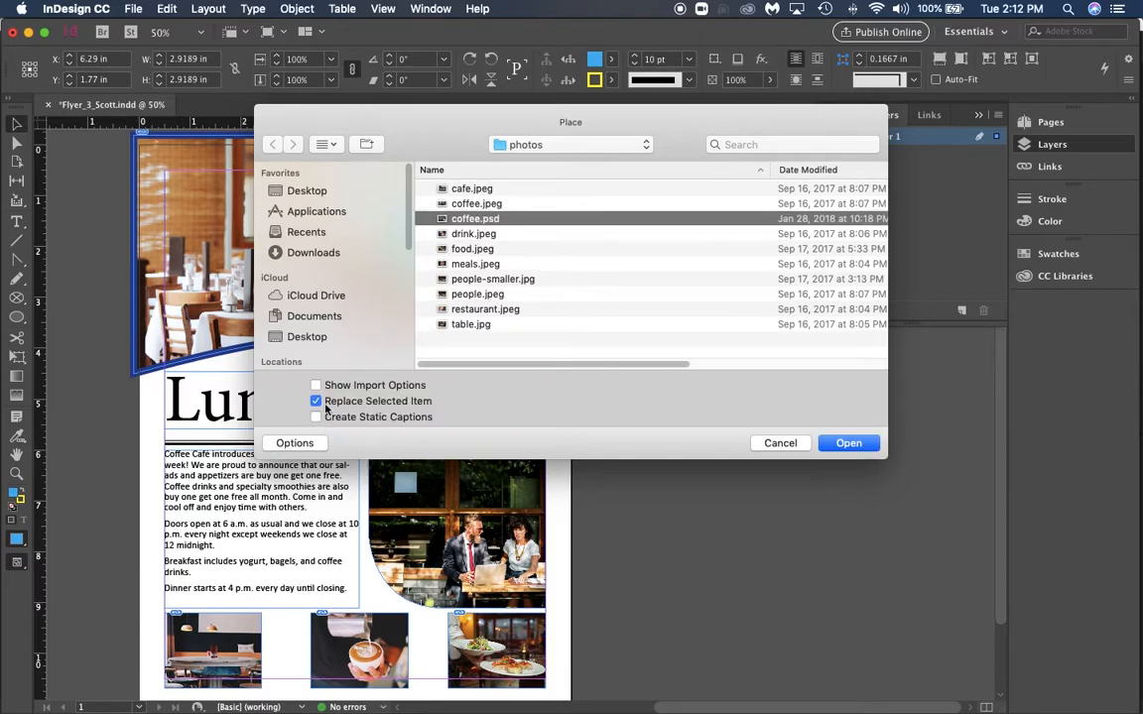
{"action": "left_click", "coordinate": [316, 385]}
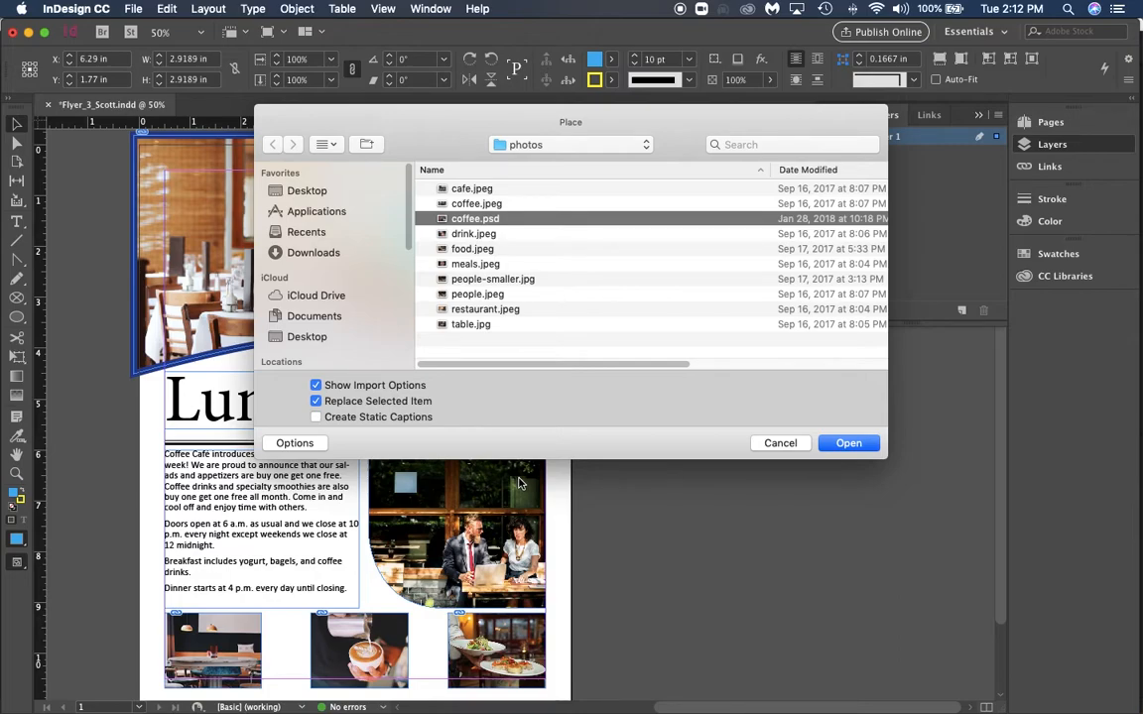
{"action": "mouse_move", "coordinate": [513, 322]}
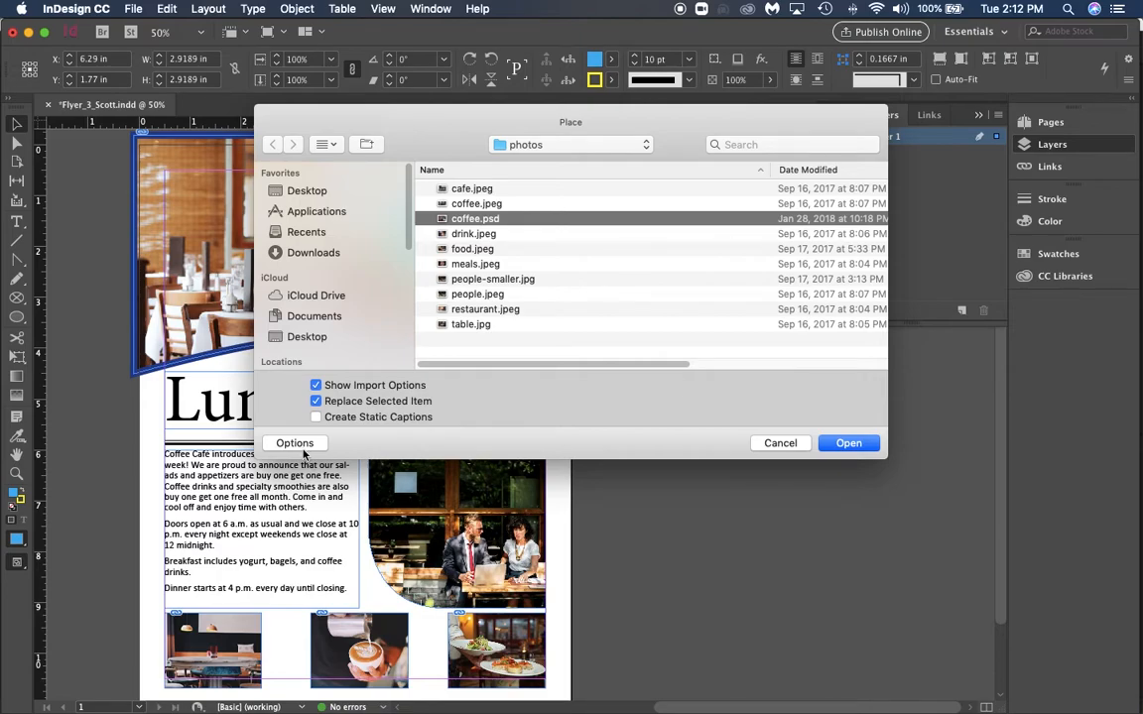
{"action": "left_click", "coordinate": [315, 385]}
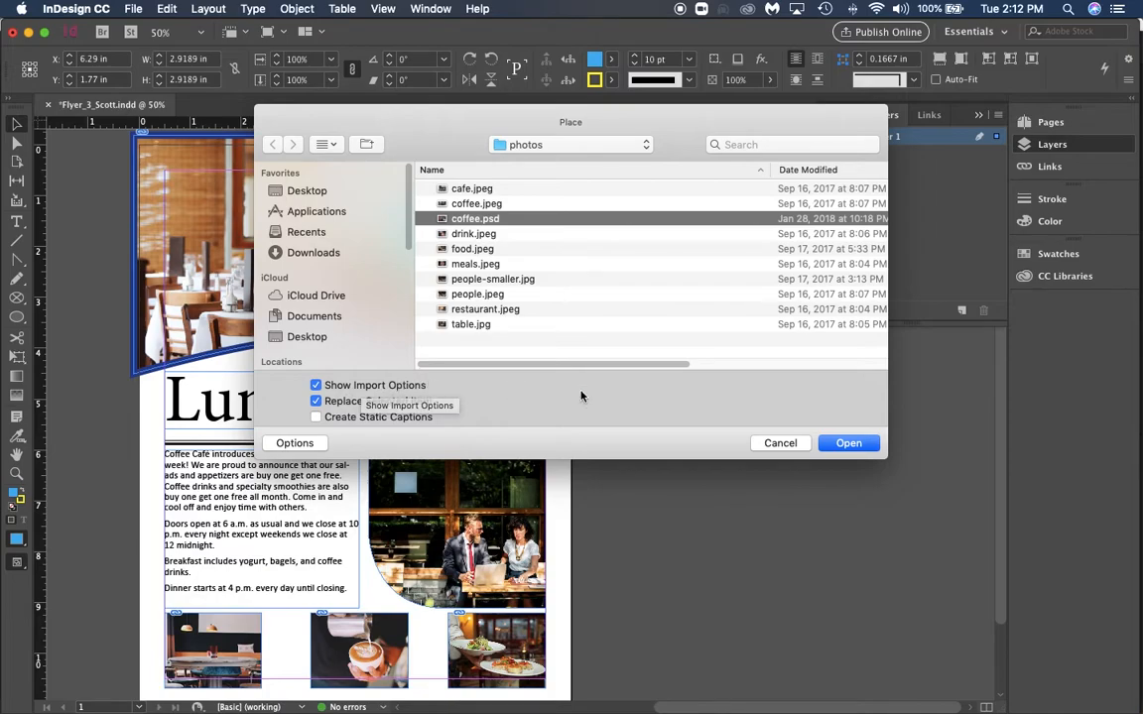
{"action": "mouse_move", "coordinate": [623, 394]}
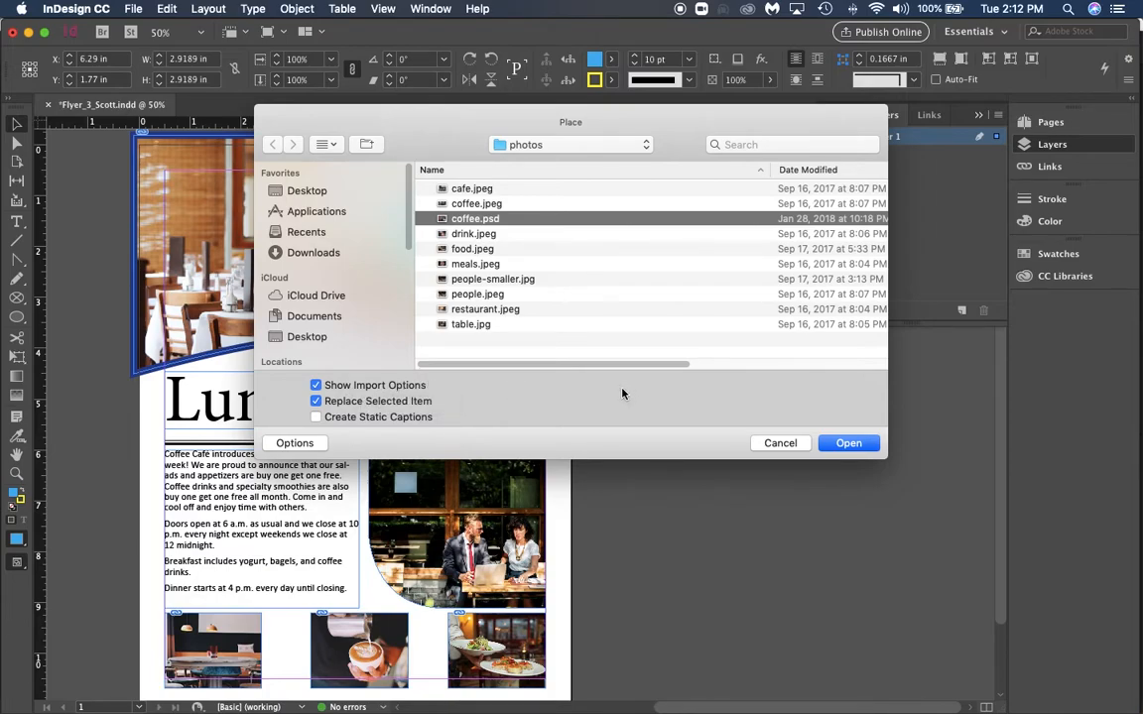
{"action": "mouse_move", "coordinate": [619, 389]}
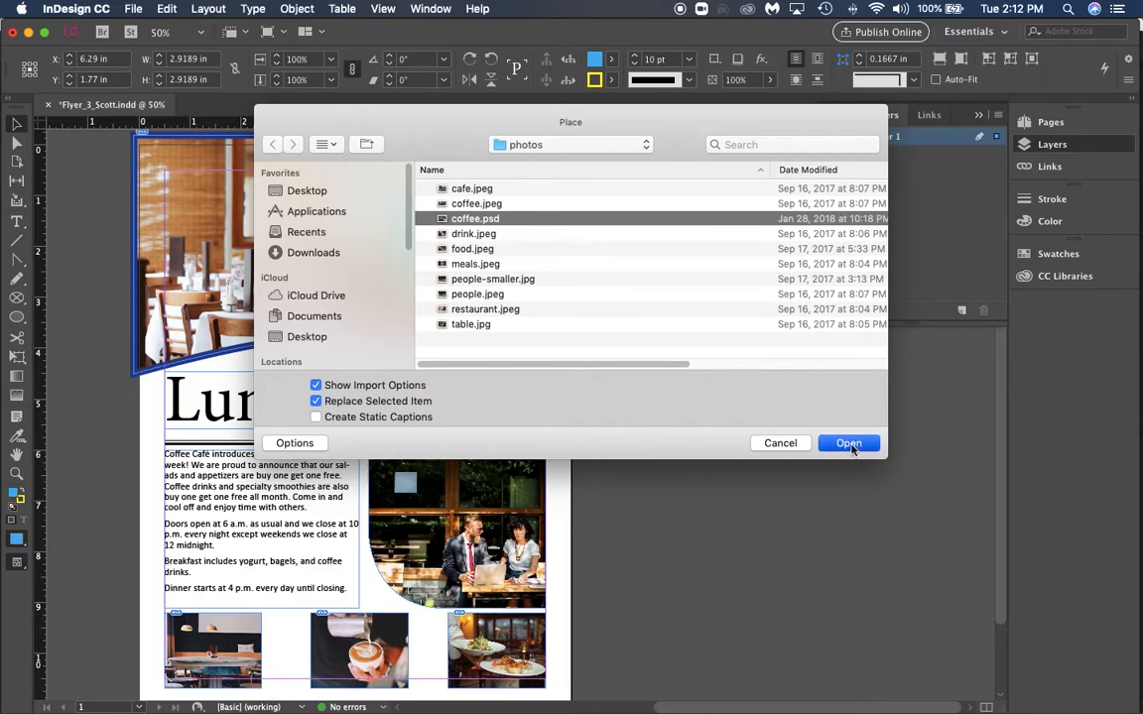
Hide the coffee.psd Background layer in Image Import Options and place the cup
{"action": "left_click", "coordinate": [848, 443]}
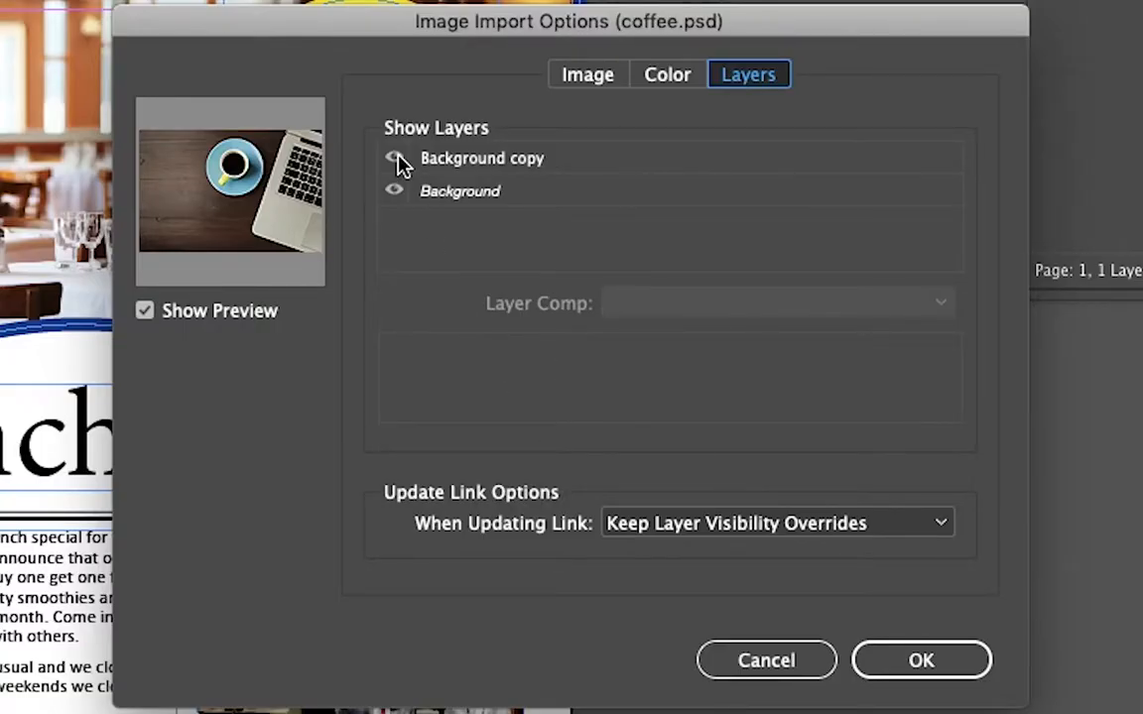
{"action": "left_click", "coordinate": [394, 158]}
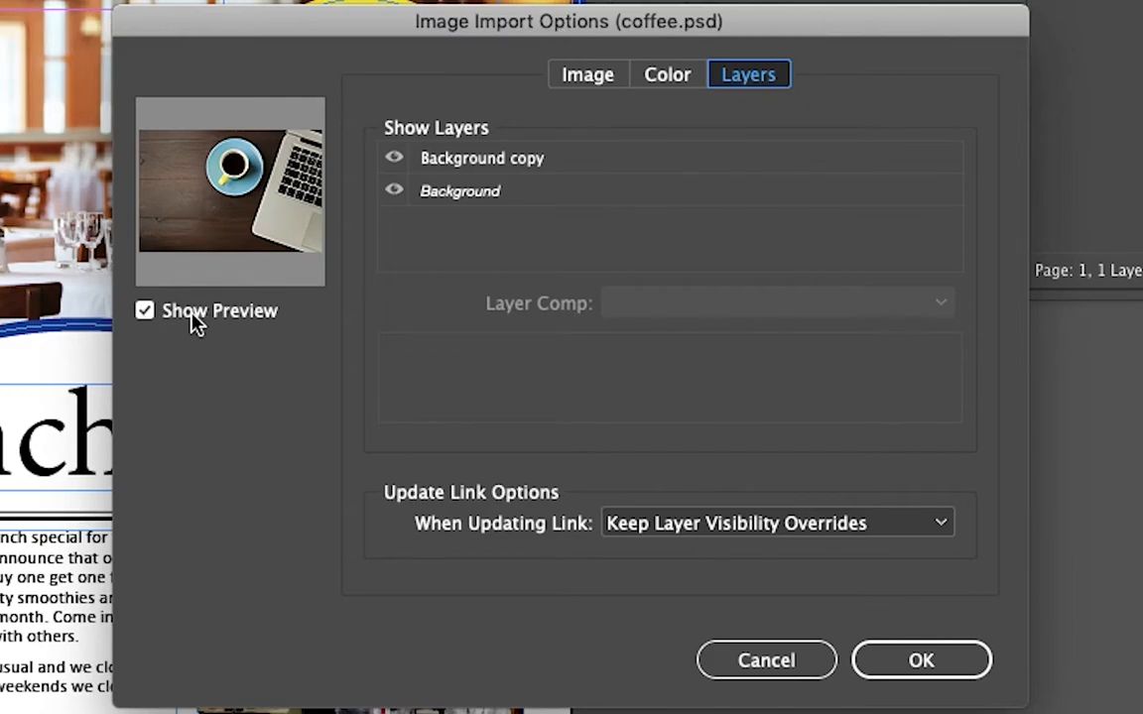
{"action": "mouse_move", "coordinate": [424, 171]}
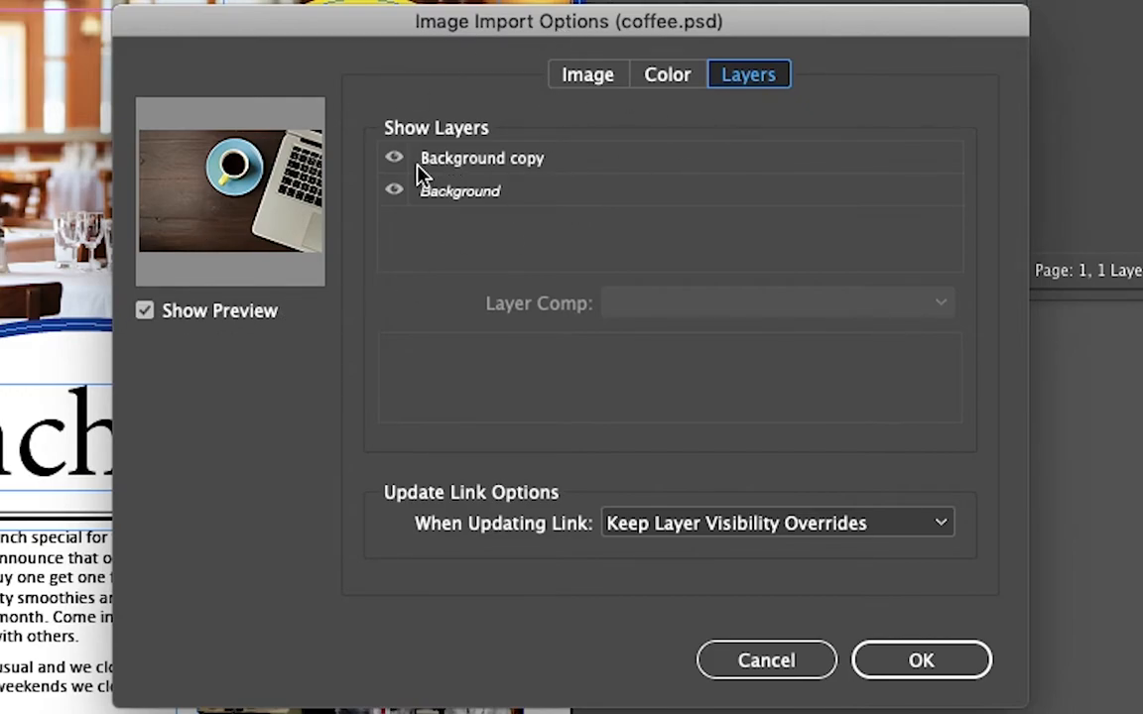
{"action": "left_click", "coordinate": [394, 191]}
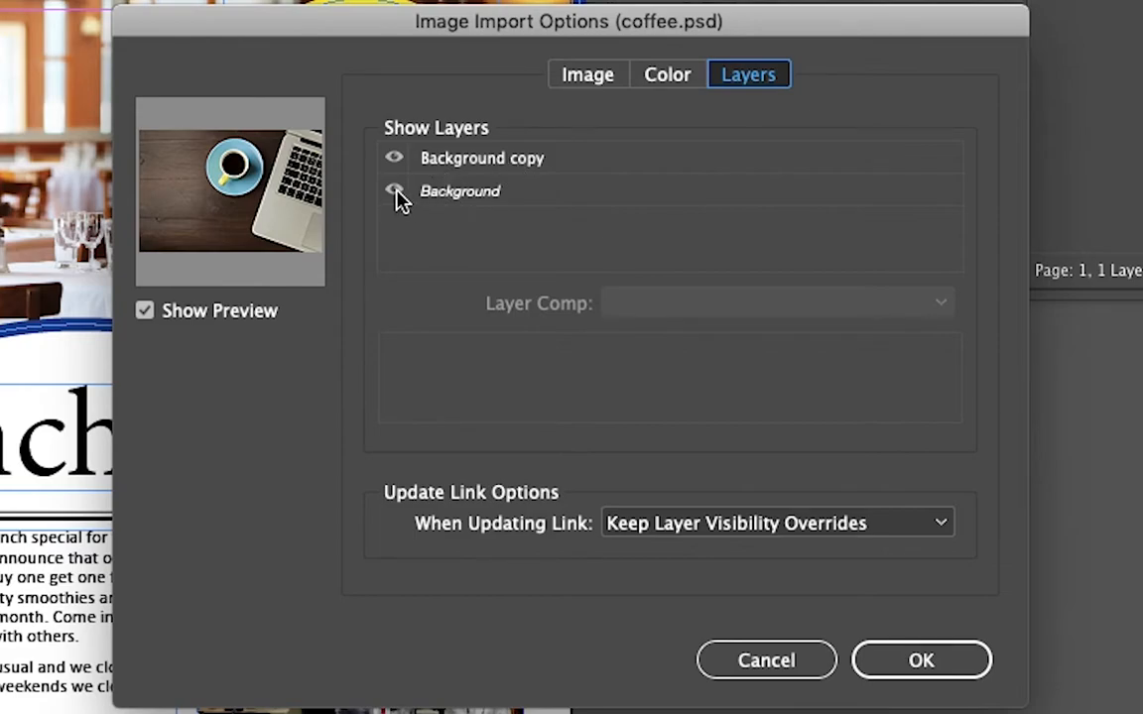
{"action": "left_click", "coordinate": [394, 190]}
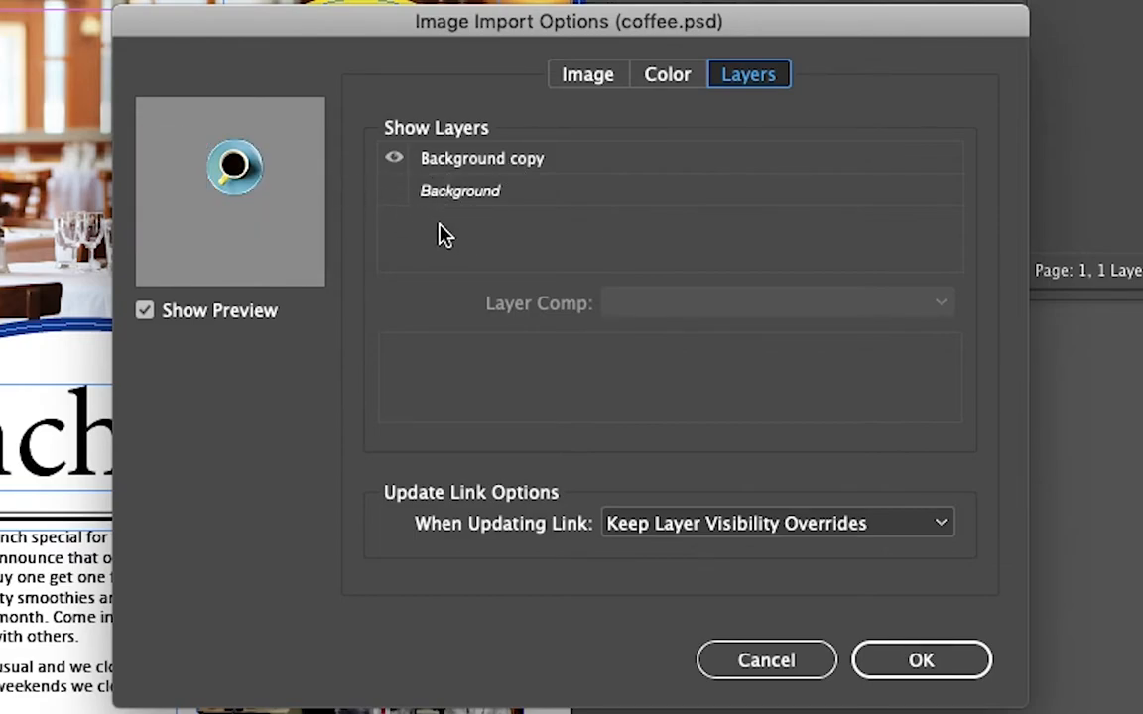
{"action": "mouse_move", "coordinate": [108, 189]}
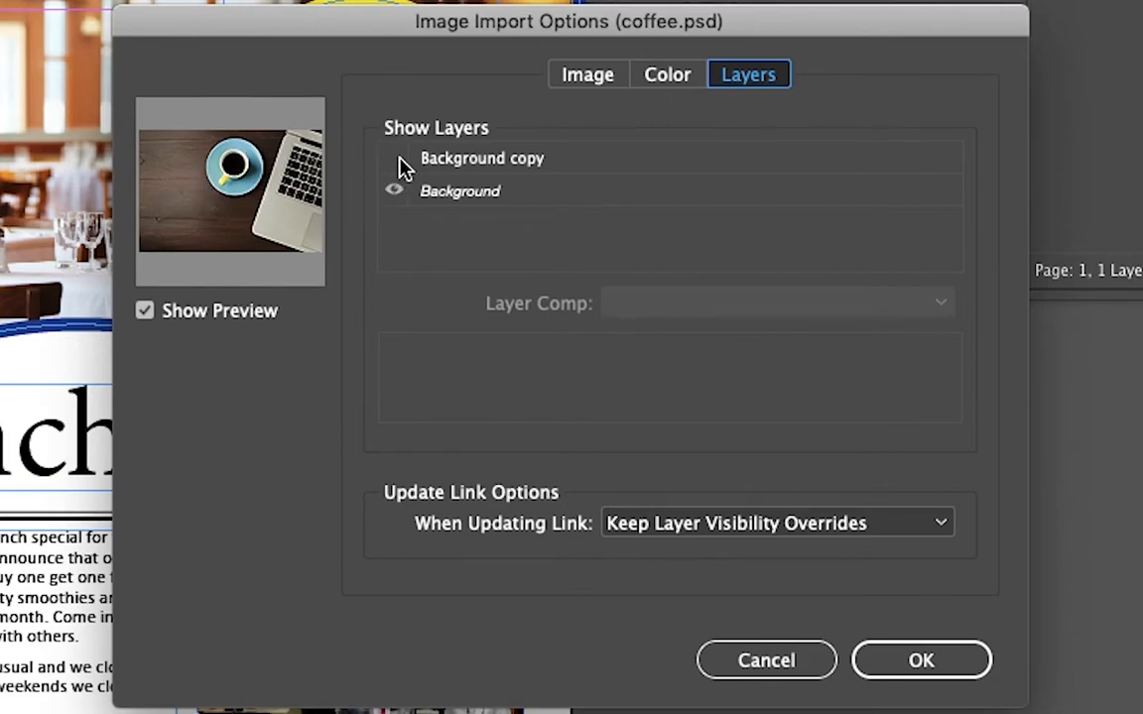
{"action": "left_click", "coordinate": [394, 157]}
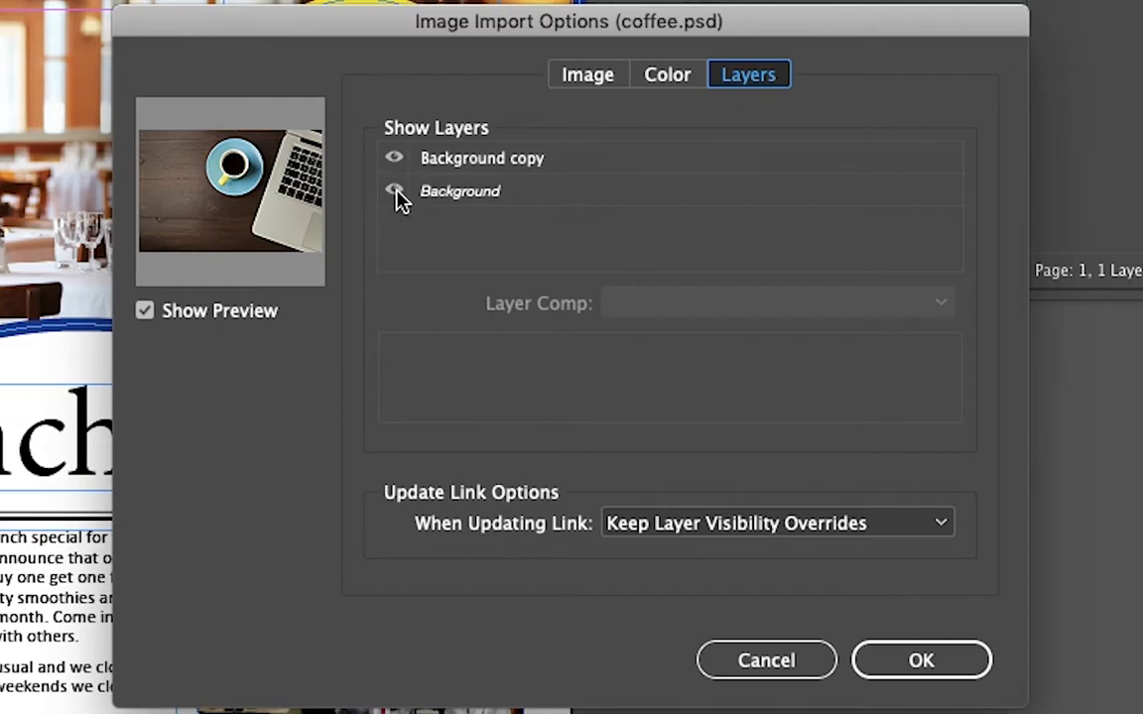
{"action": "left_click", "coordinate": [393, 190]}
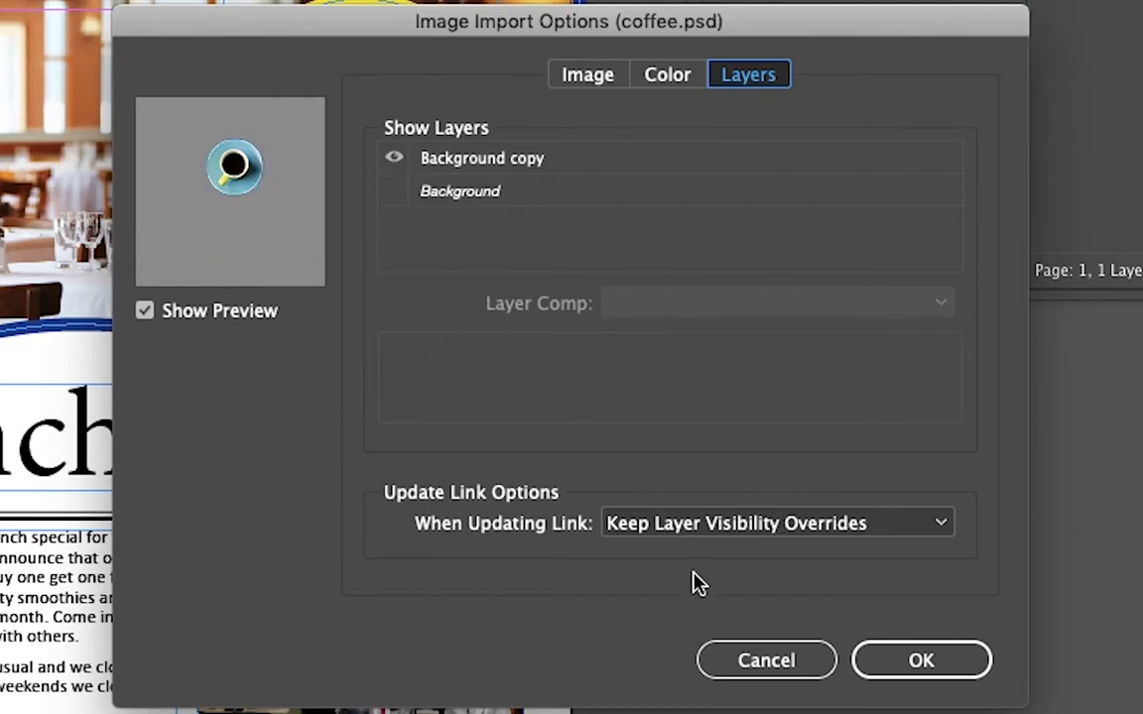
{"action": "left_click", "coordinate": [920, 660]}
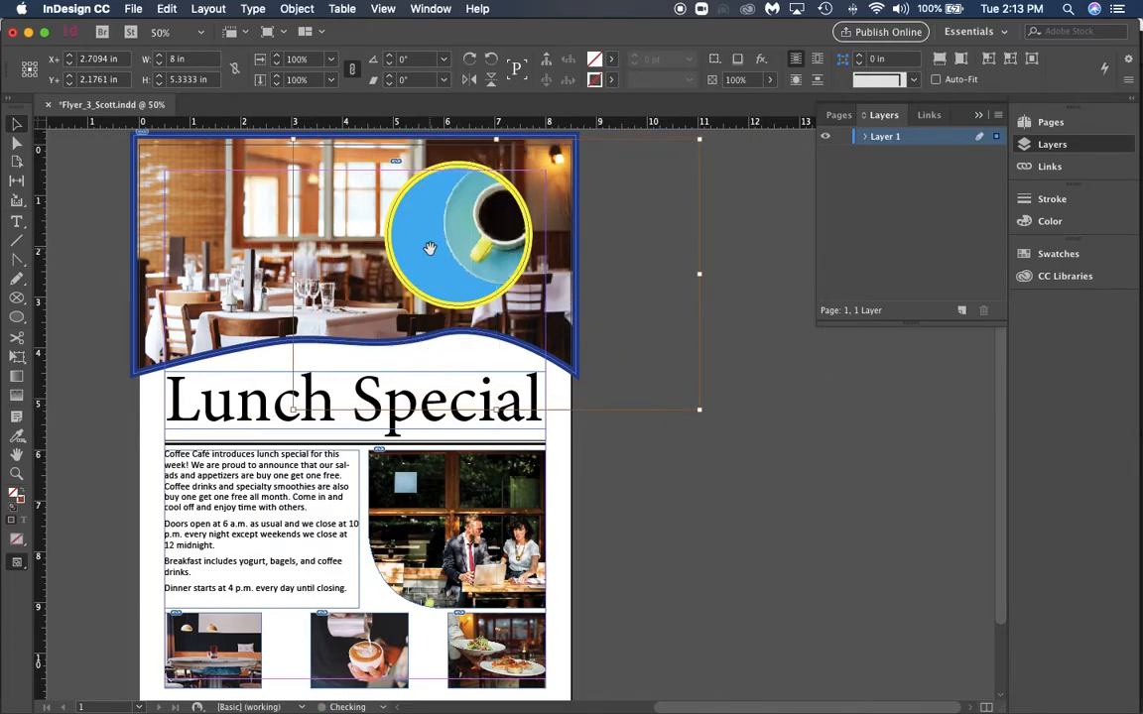
Drag the coffee image inside the frame so the whole cup shows in the circle
{"action": "left_click_drag", "start_coordinate": [457, 233], "coordinate": [445, 242]}
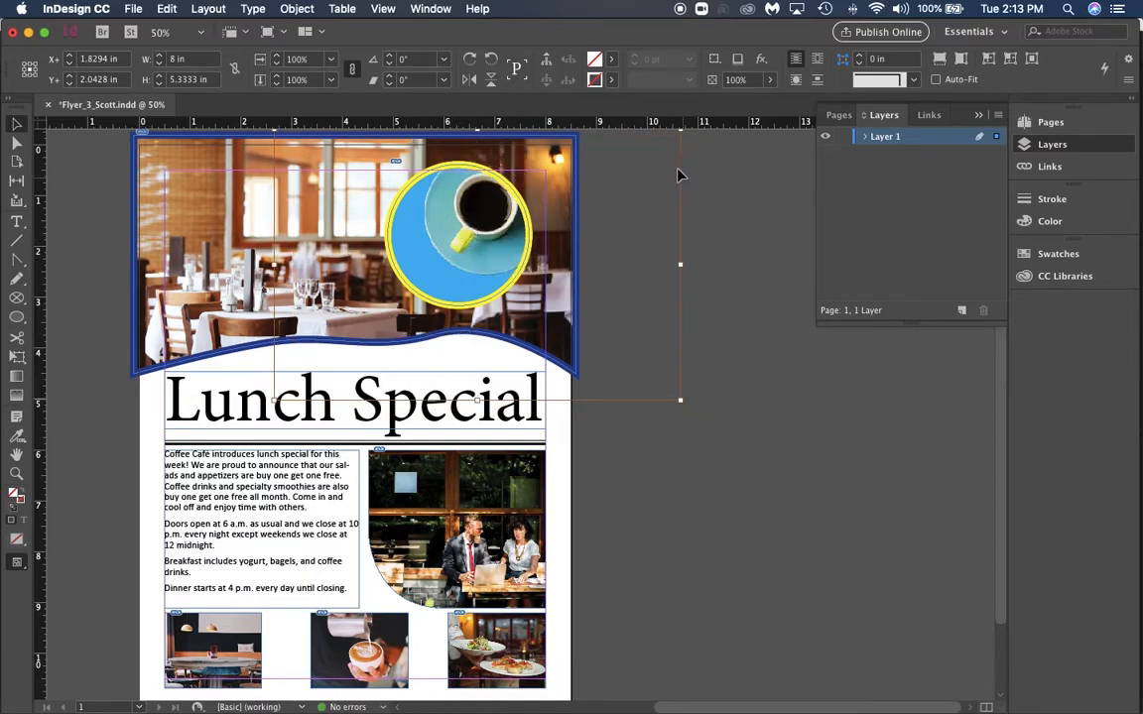
{"action": "mouse_move", "coordinate": [694, 416]}
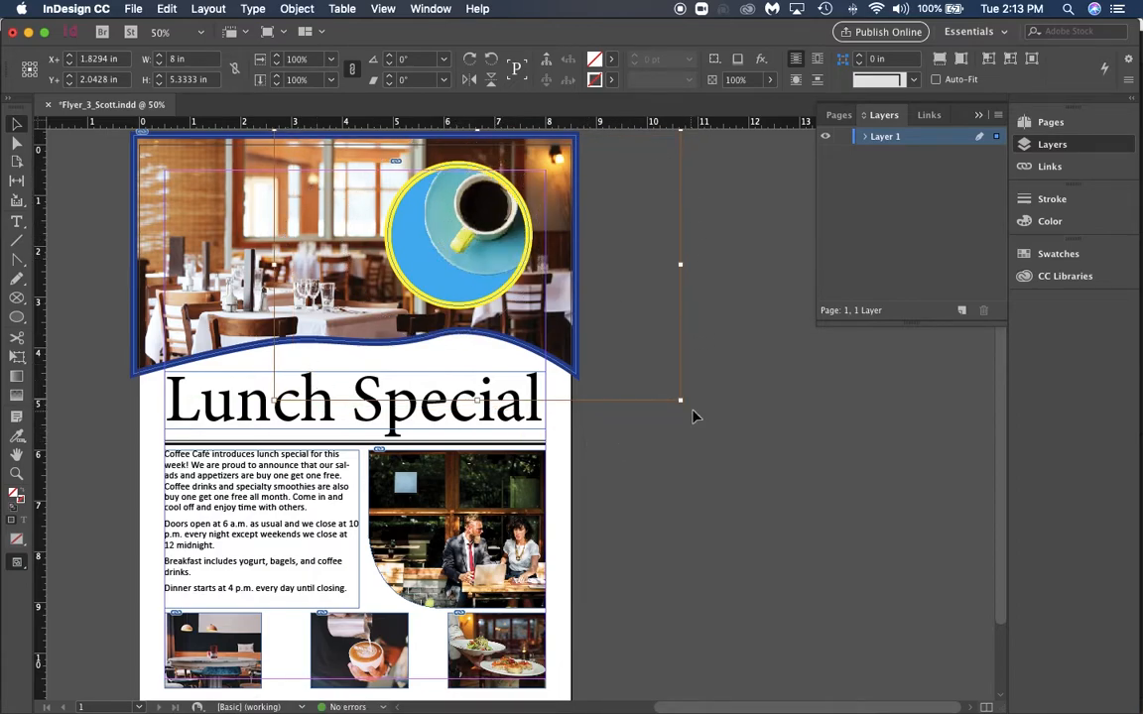